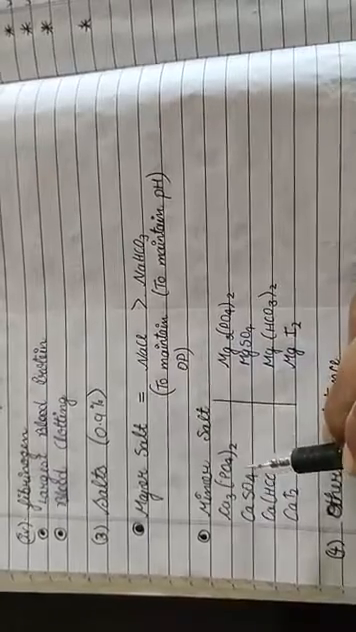
{"action": "type", "text": "Substance"}
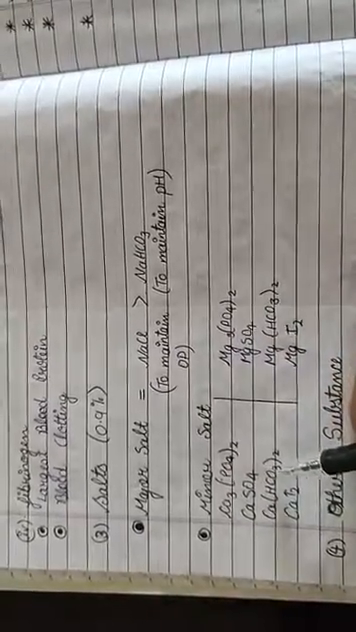